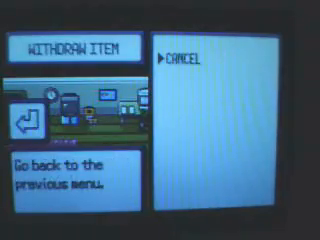
# - Cancel out of the empty Withdraw Item list back to the PC's 'What would you like to do?' options
pyautogui.click(198, 55)
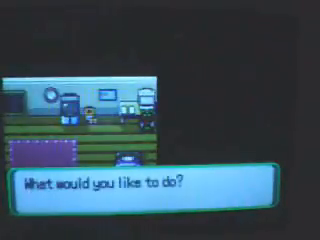